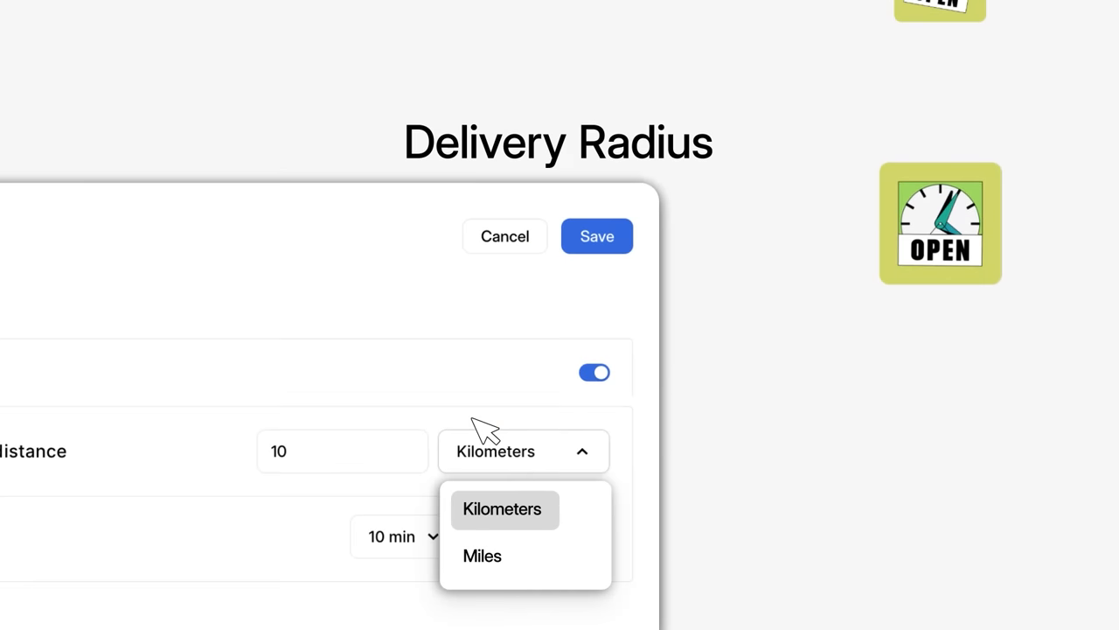
- Switch the 10-unit delivery radius distance unit from Kilometers to Miles
left_click(482, 555)
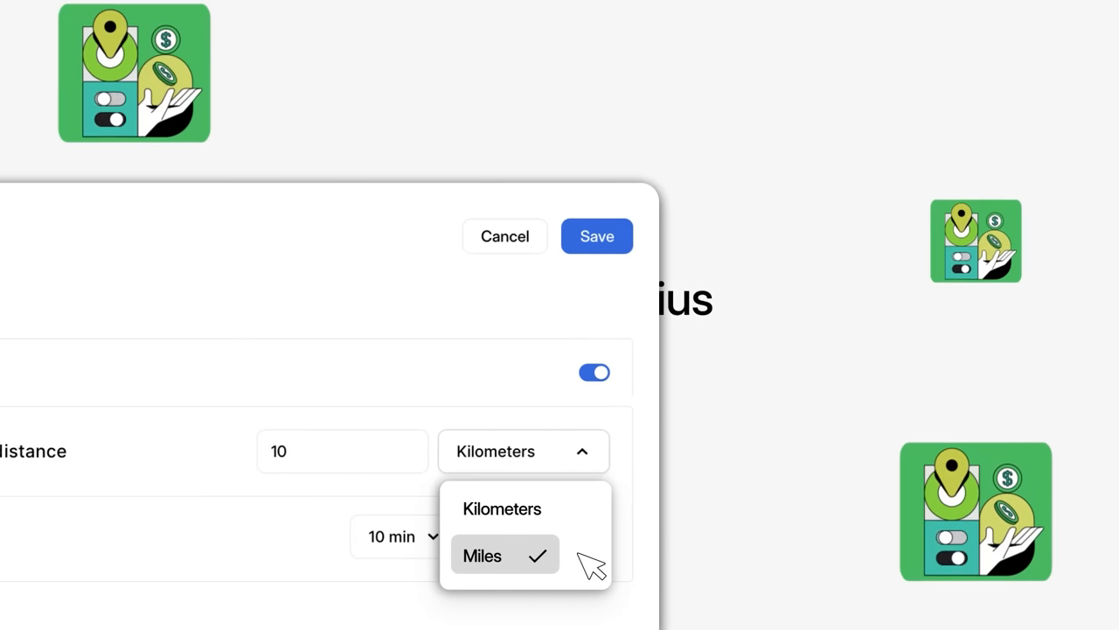